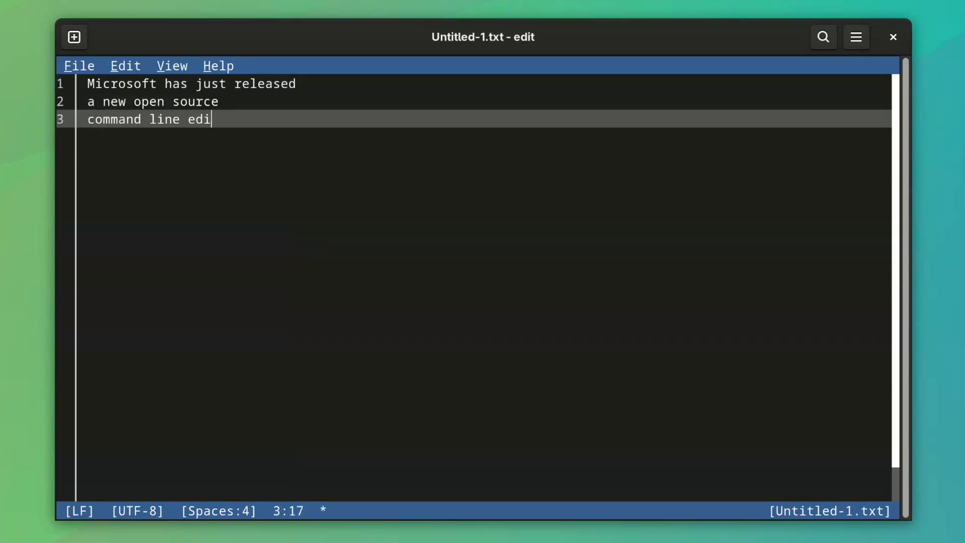
# View the About dialog from Help confirming Microsoft Edit version 1.0.0, then dismiss it.
pyautogui.click(218, 67)
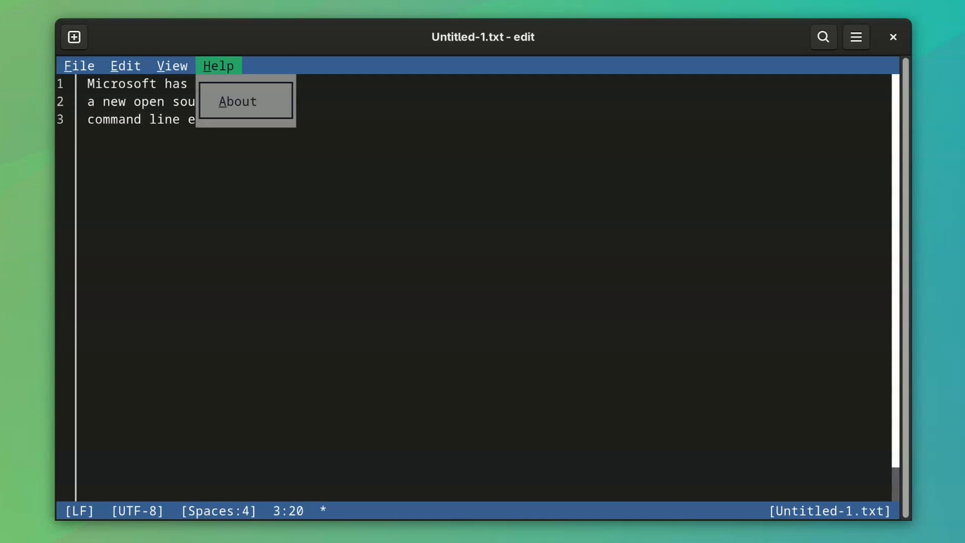
pyautogui.click(237, 100)
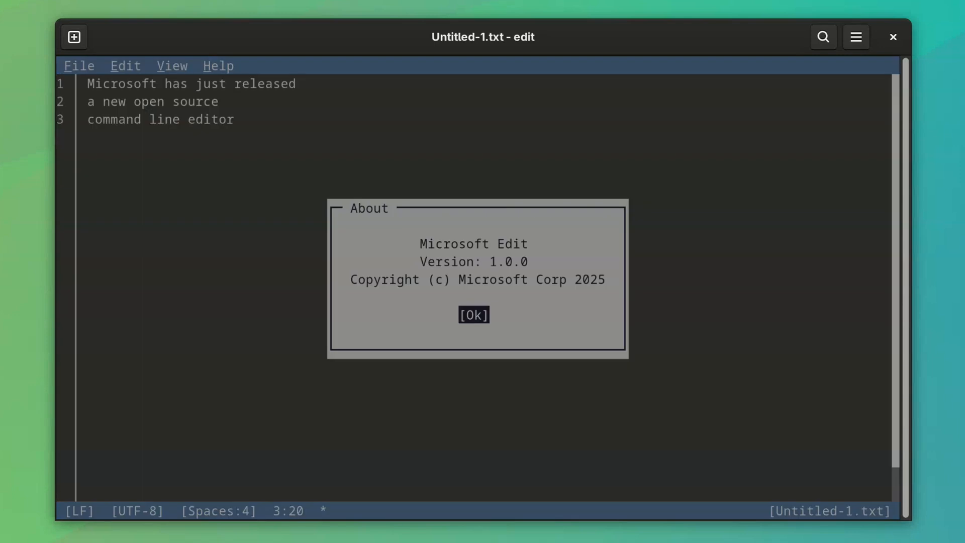
pyautogui.click(473, 314)
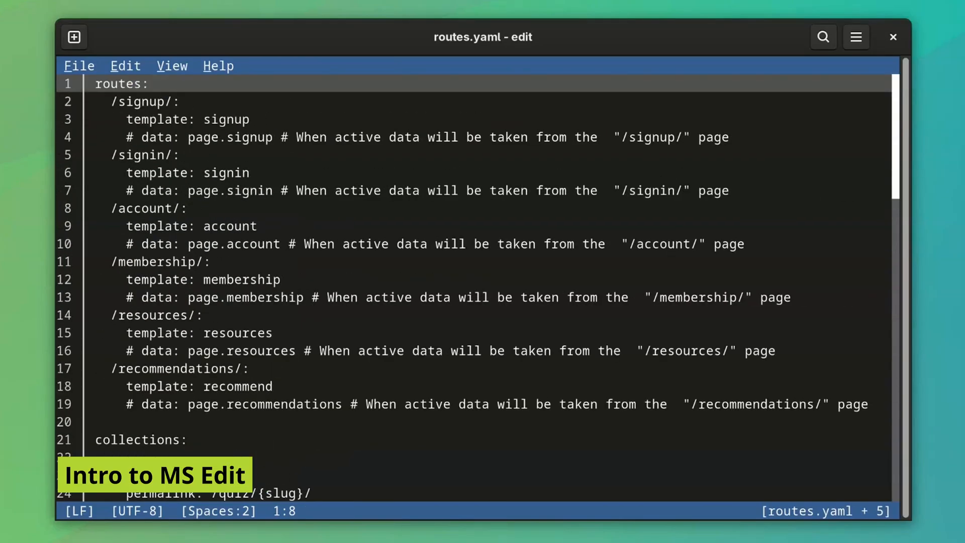
# Browse the File and Edit menus to review the available file and editing commands.
pyautogui.click(78, 66)
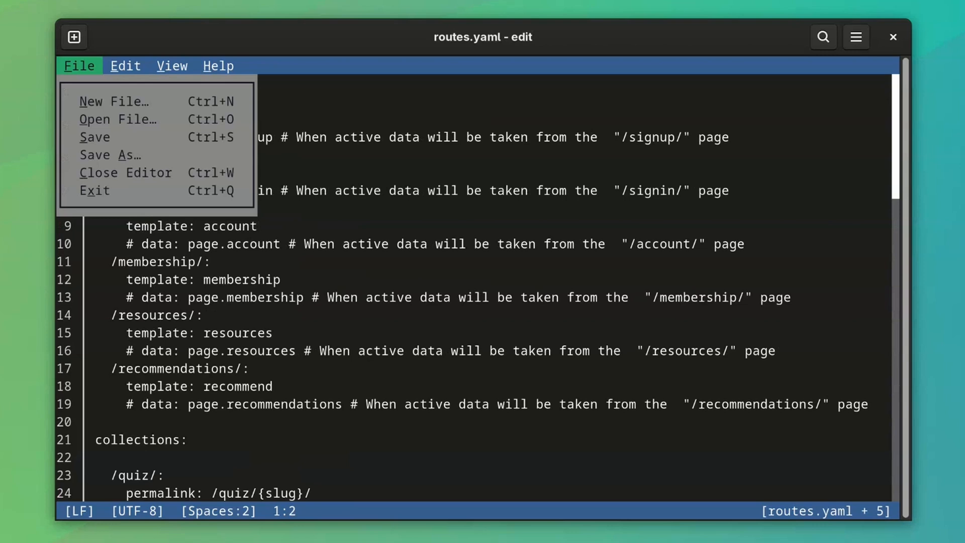
pyautogui.click(125, 65)
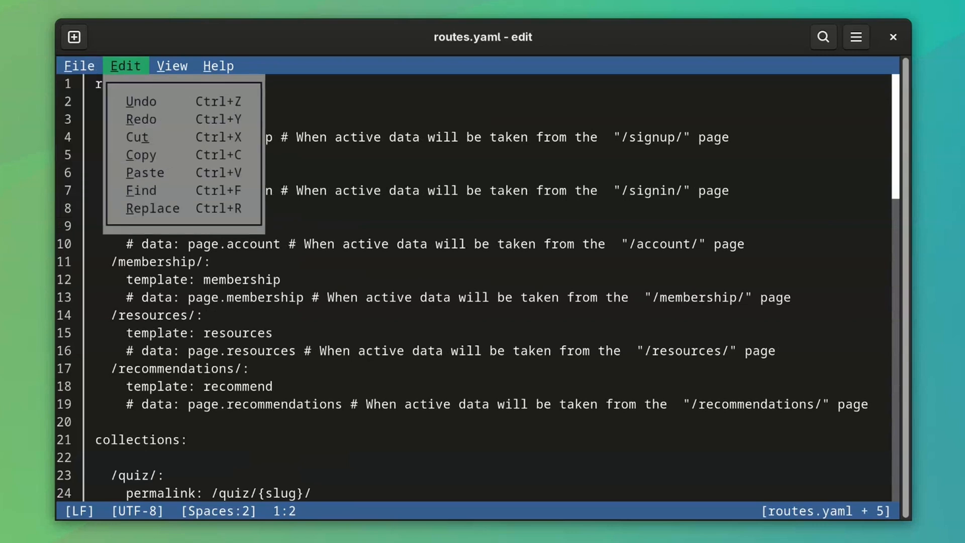
pyautogui.click(218, 65)
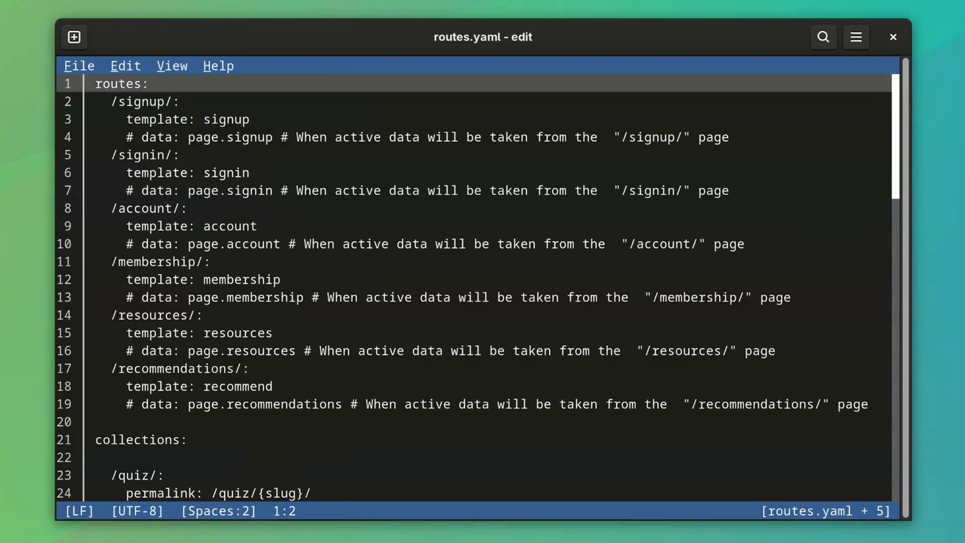
pyautogui.click(79, 67)
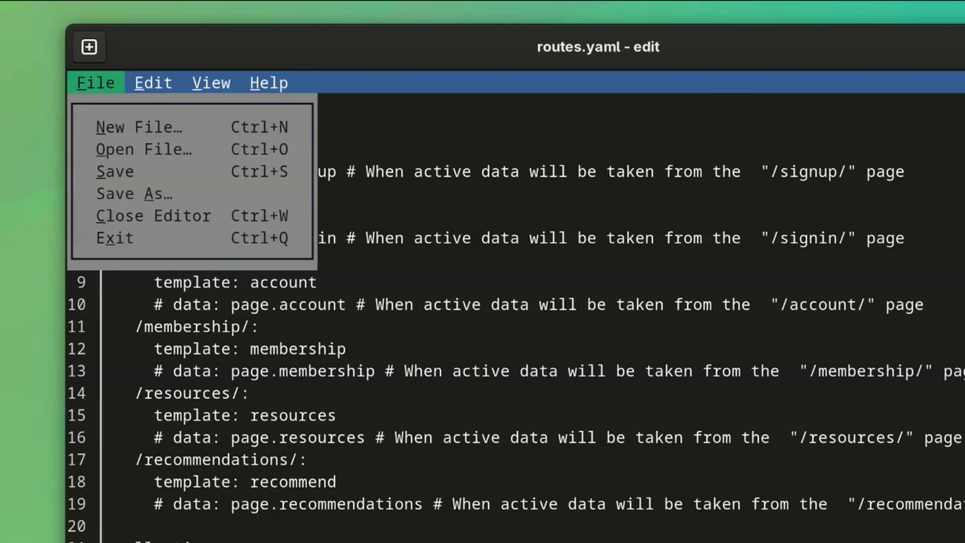
pyautogui.click(153, 82)
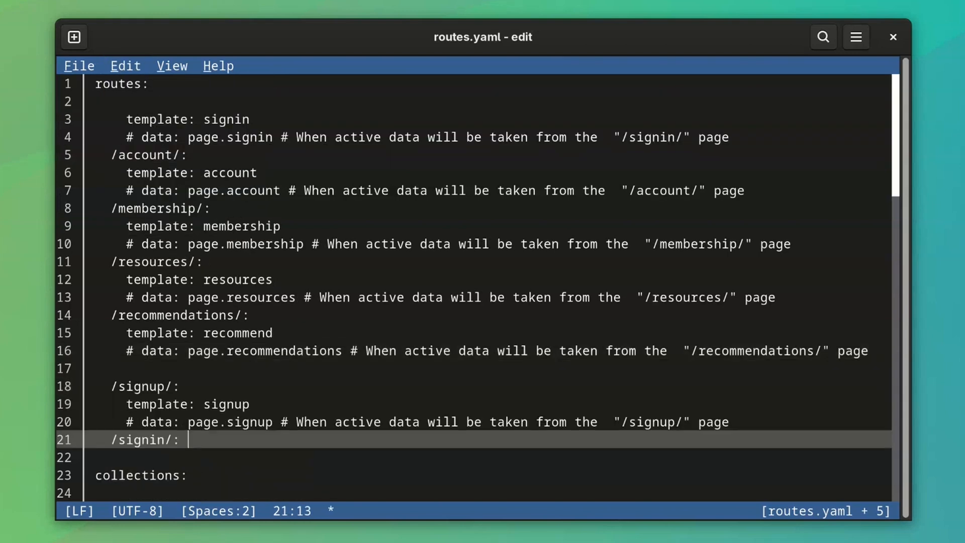
# Review the Edit menu, then save the reordered routes.yaml with Ctrl+S.
pyautogui.click(124, 66)
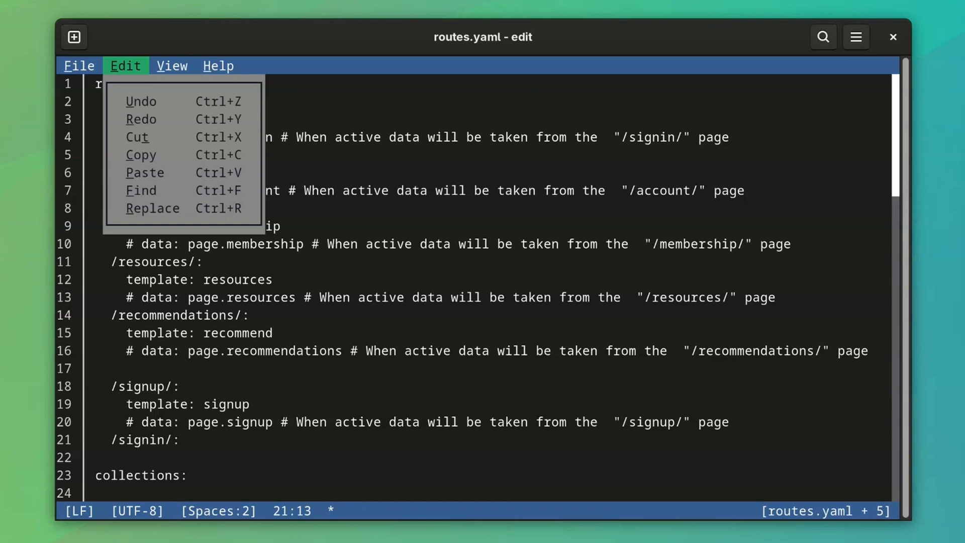
pyautogui.click(141, 101)
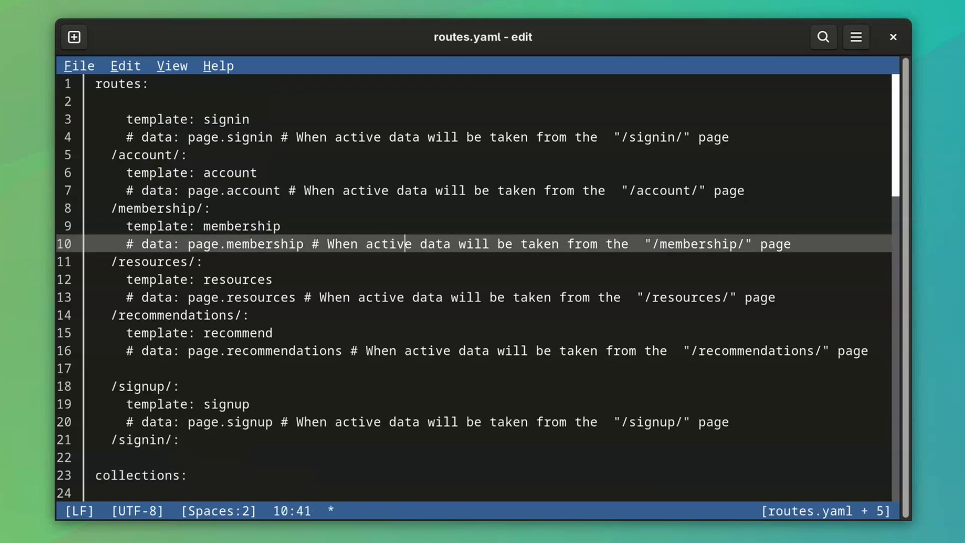
pyautogui.press('ctrl+s')
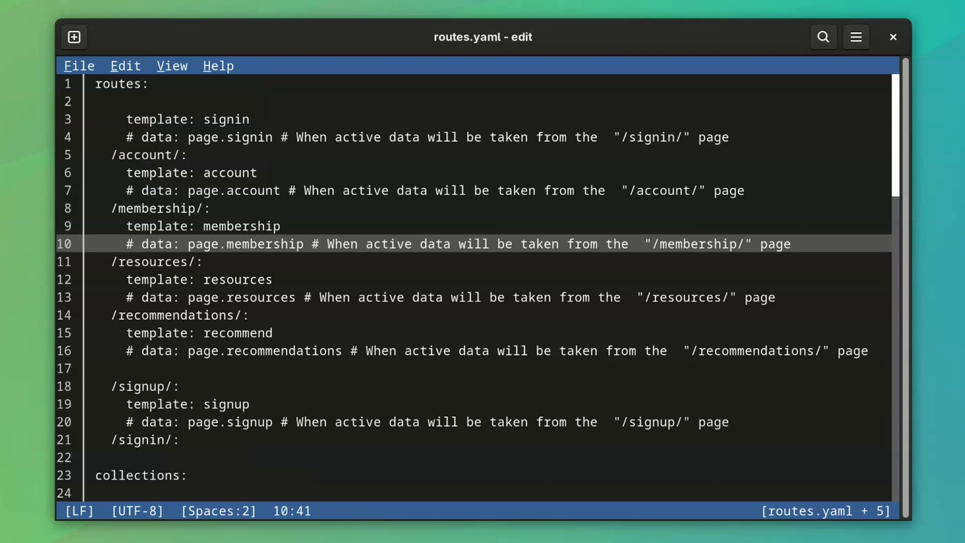
pyautogui.click(78, 66)
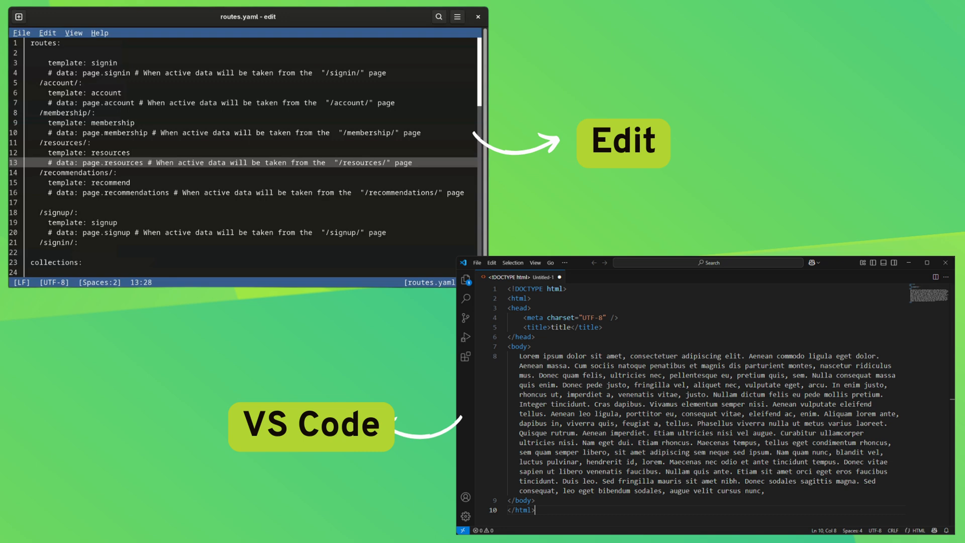
# Bring up the Open File dialog browsing the Downloads folder.
pyautogui.click(21, 32)
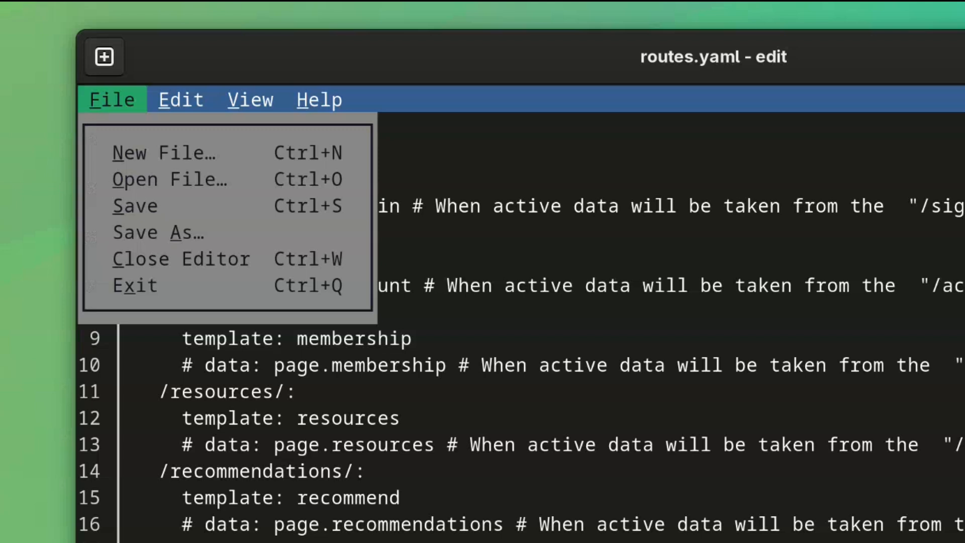
pyautogui.click(171, 179)
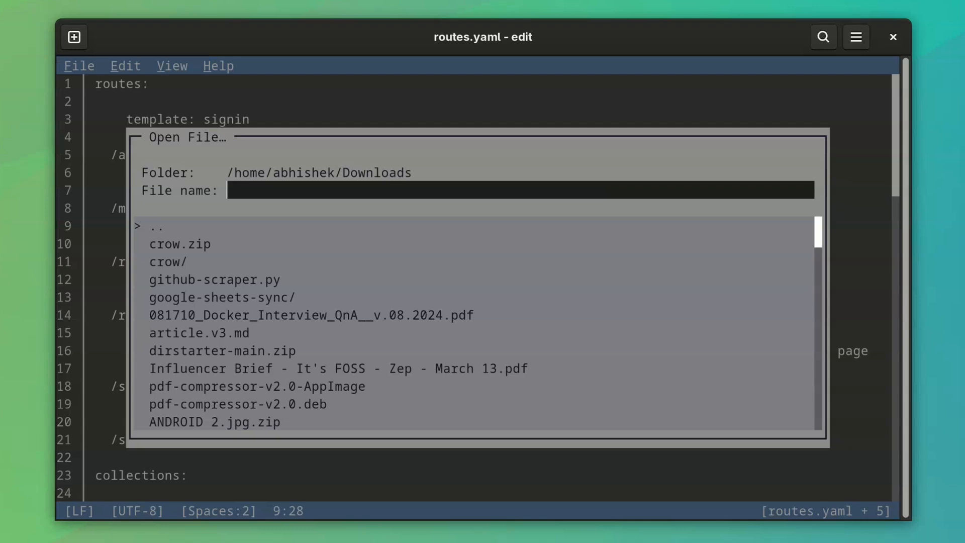
# Try typing 'agath', clear it, and pick agatha.txt from the Downloads list instead.
pyautogui.scroll(-3)
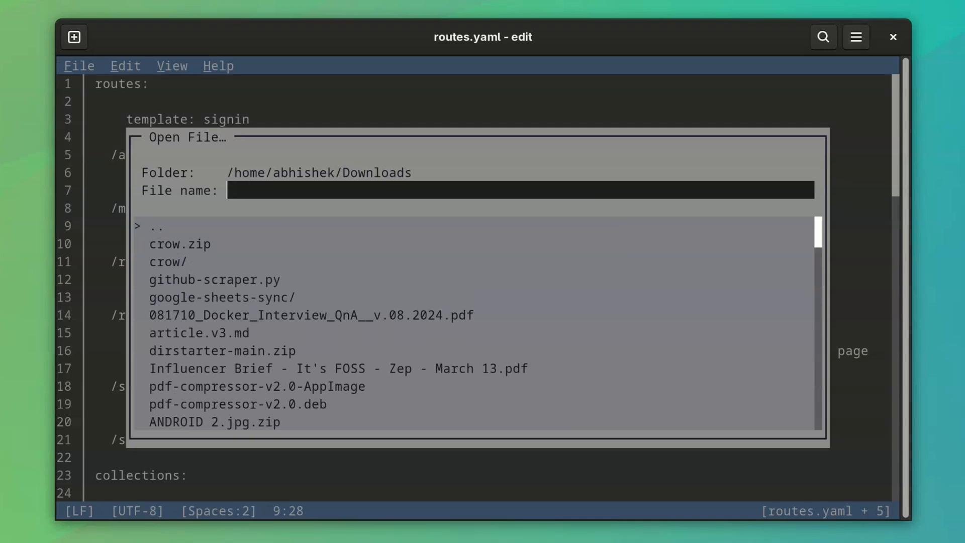
pyautogui.write('agath')
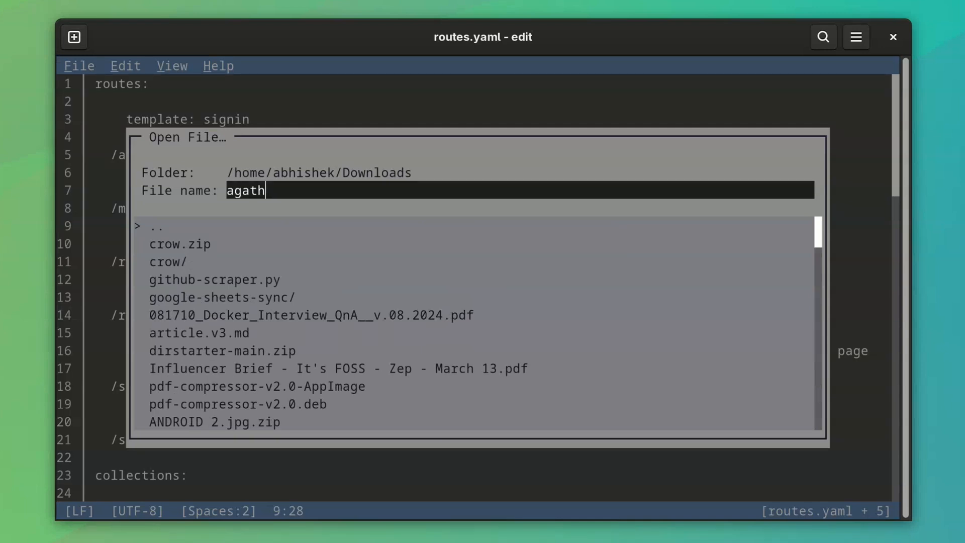
pyautogui.press('ctrl+a')
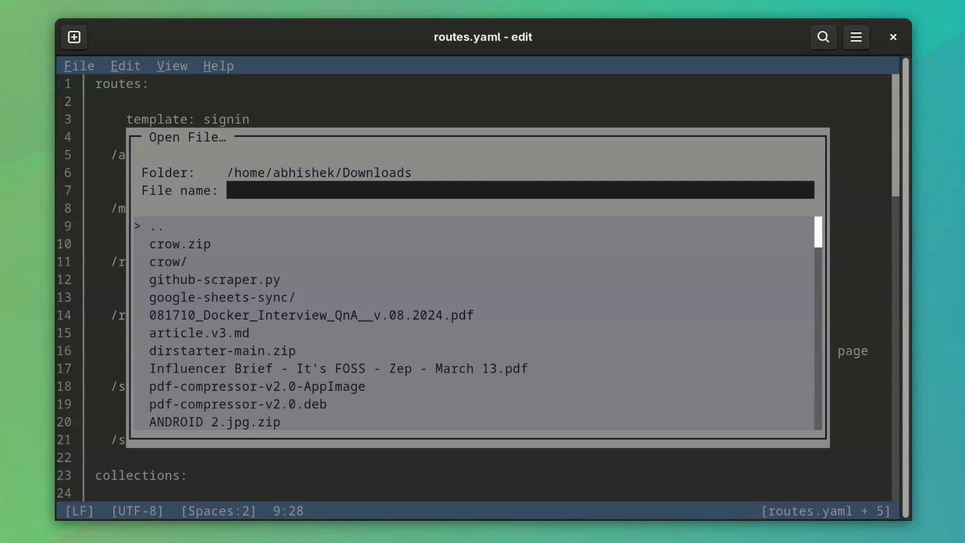
pyautogui.scroll(-3)
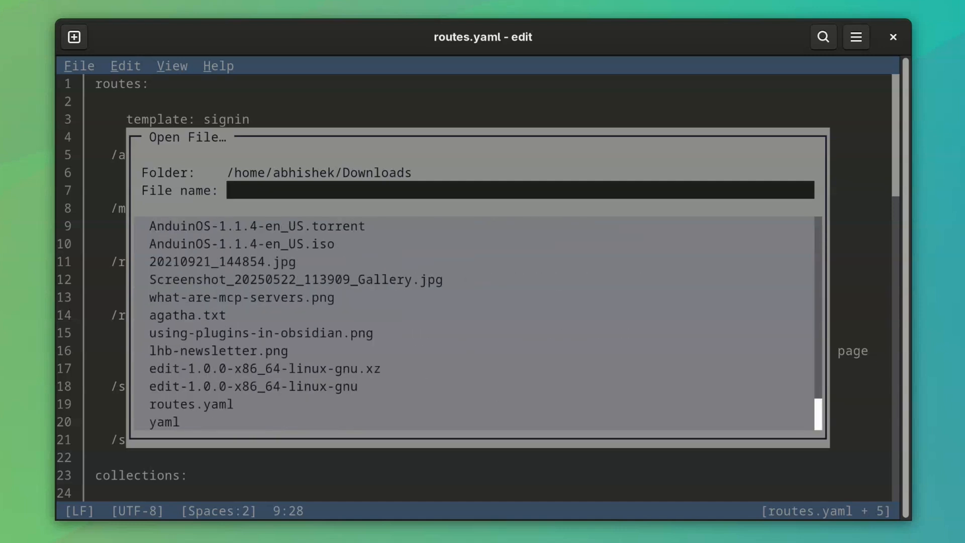
pyautogui.click(187, 315)
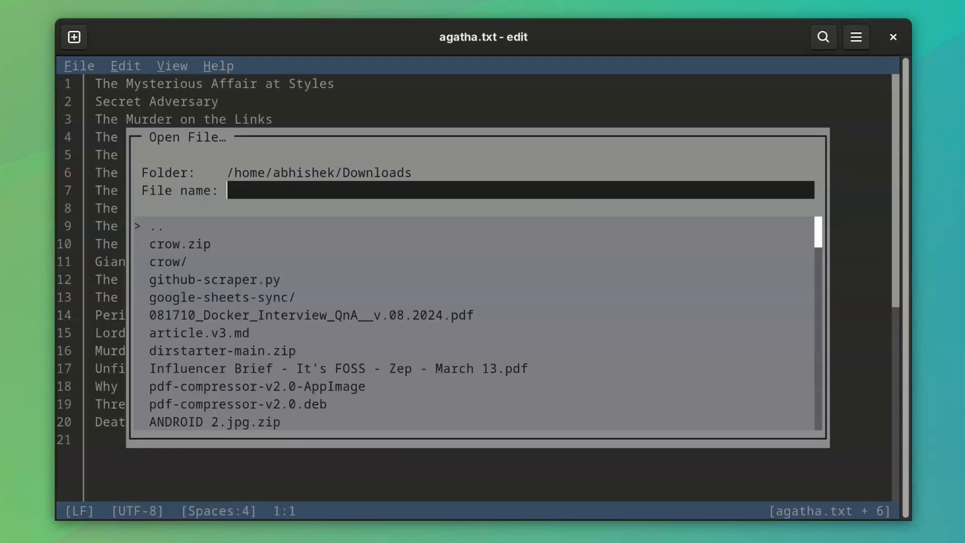
# Pick you-were-supposed-to-fight-it.jpg from the list, showing its garbled binary content.
pyautogui.scroll(-3)
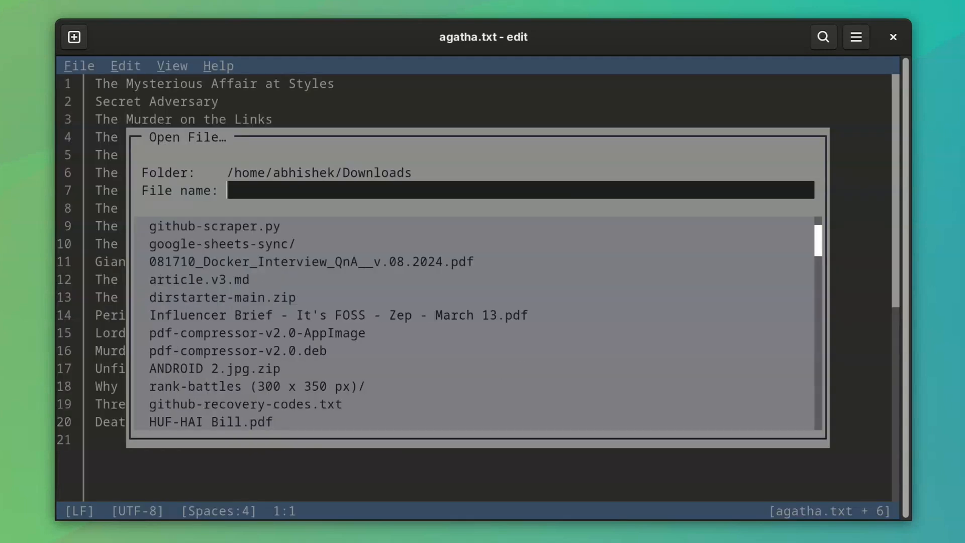
pyautogui.scroll(-3)
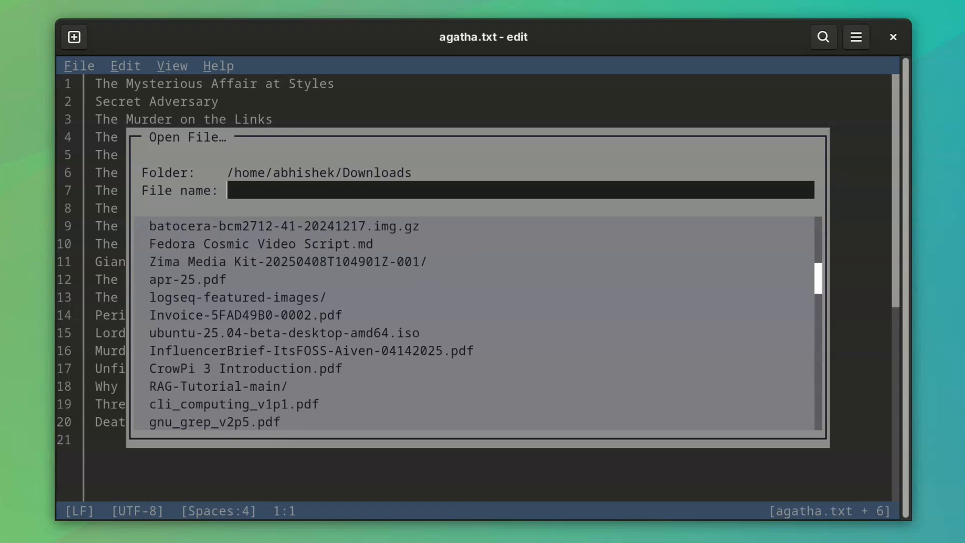
pyautogui.scroll(-3)
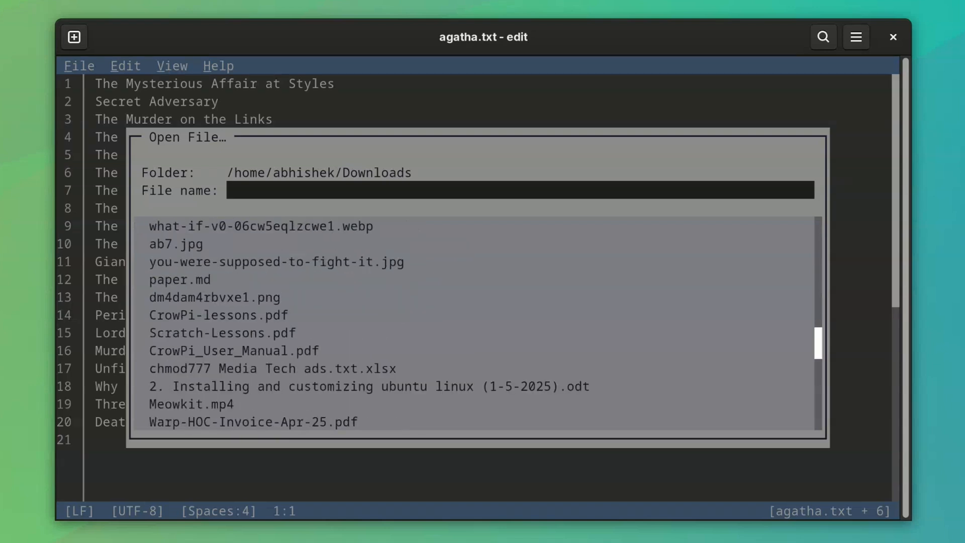
pyautogui.click(275, 261)
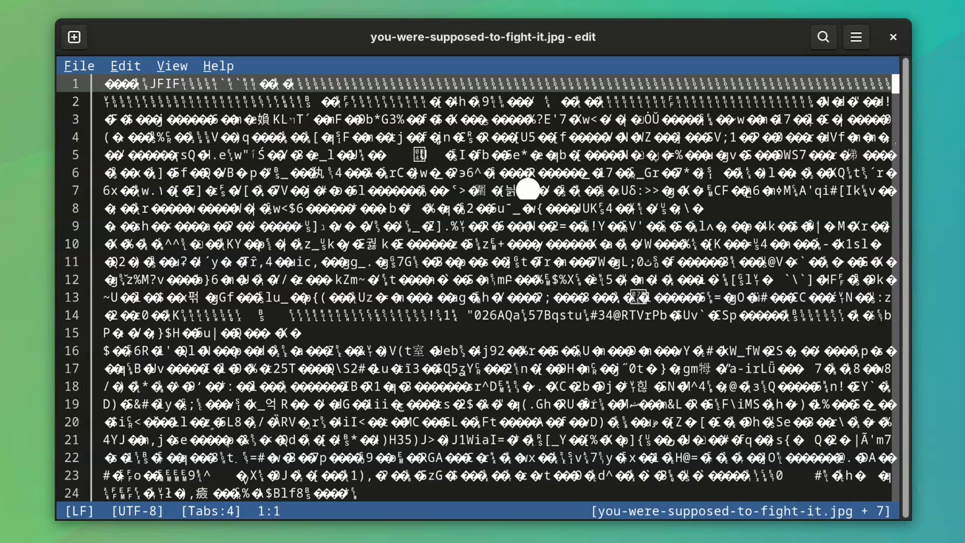
pyautogui.click(78, 66)
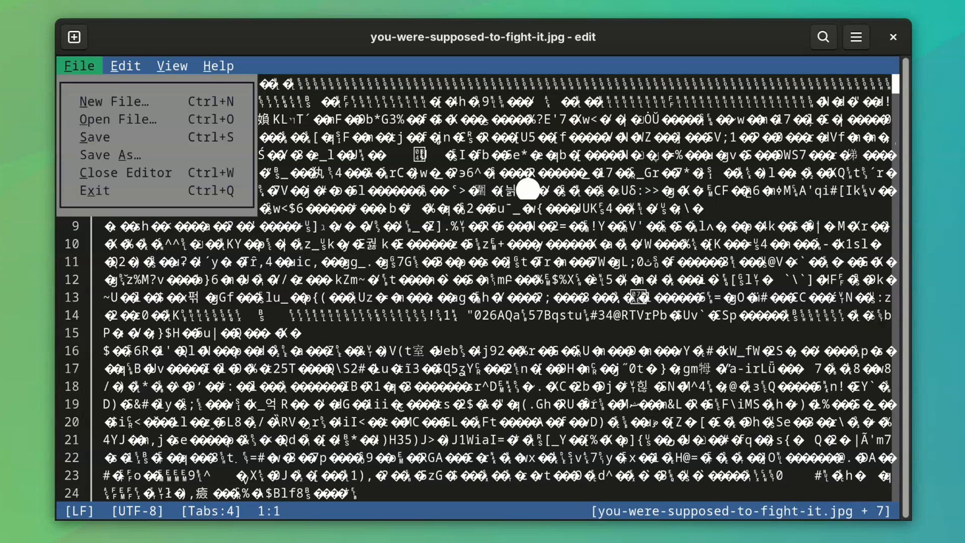
# Load sample.c from the Documents folder through the Open File dialog.
pyautogui.click(116, 119)
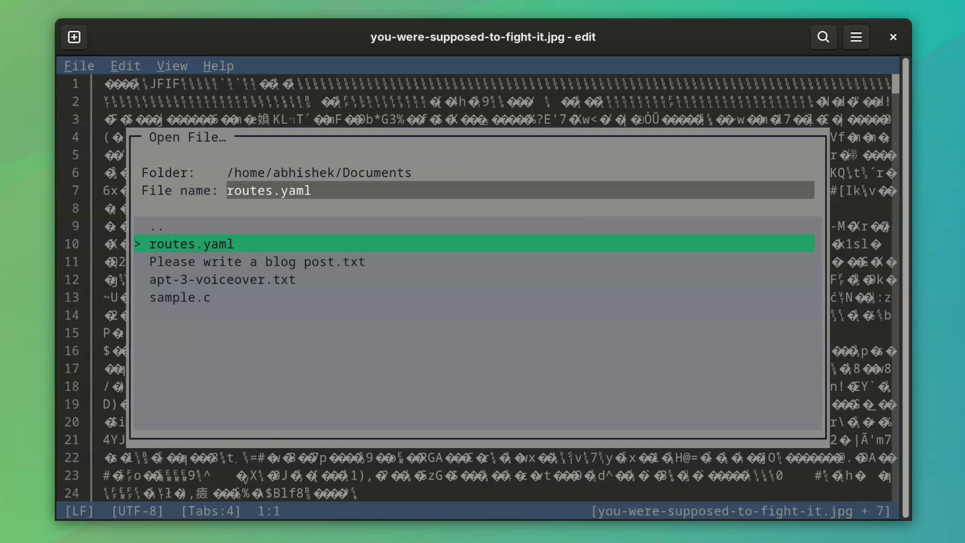
pyautogui.doubleClick(180, 297)
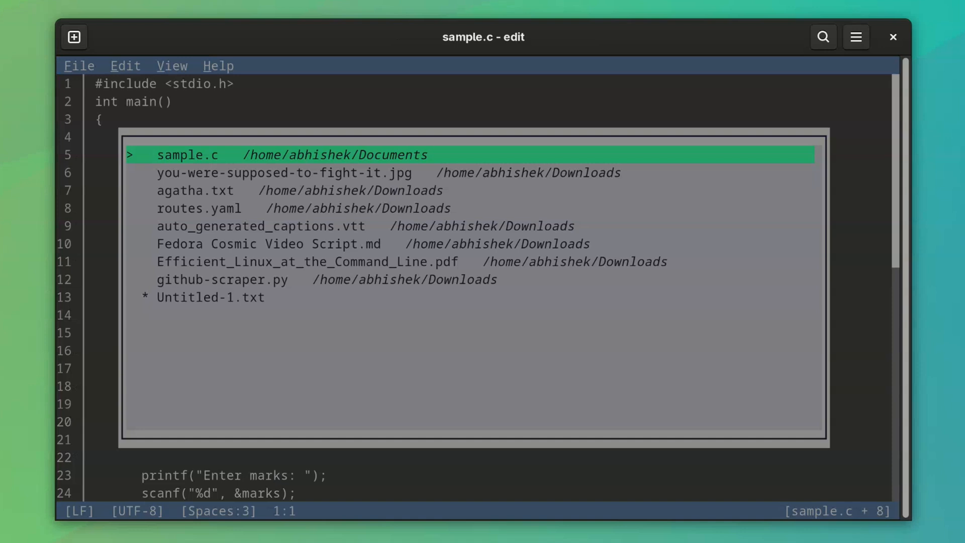
# Switch to agatha.txt from the open-files list and close it with Close Editor.
pyautogui.click(196, 190)
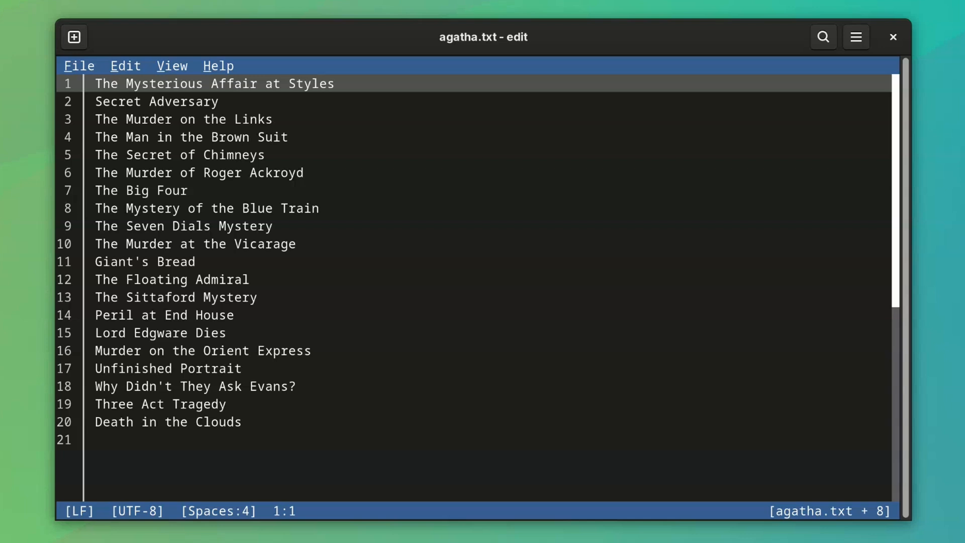
pyautogui.click(79, 67)
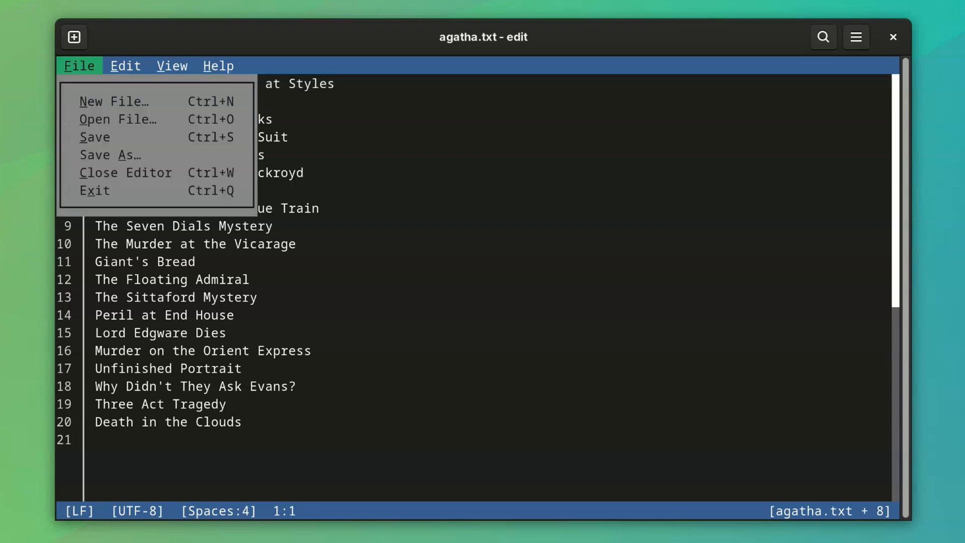
pyautogui.moveTo(126, 171)
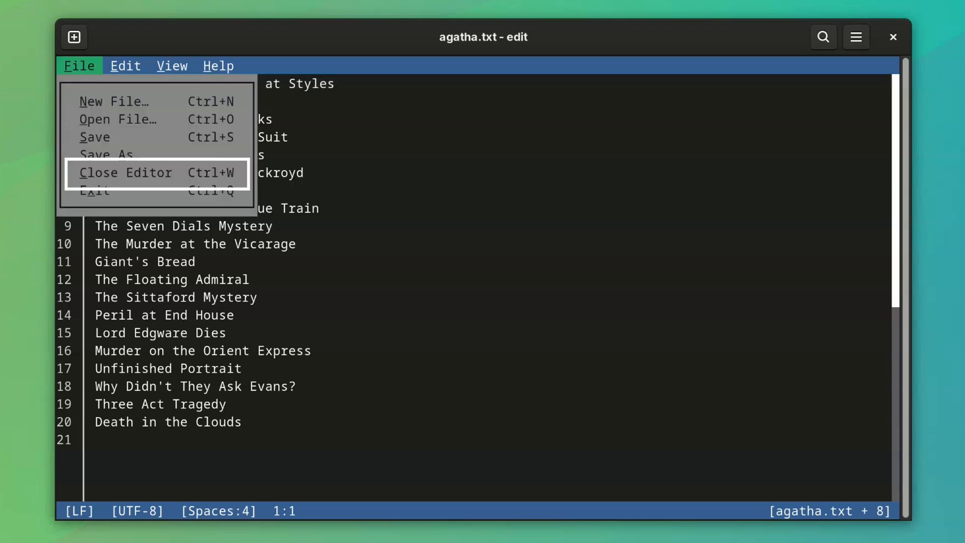
pyautogui.click(124, 172)
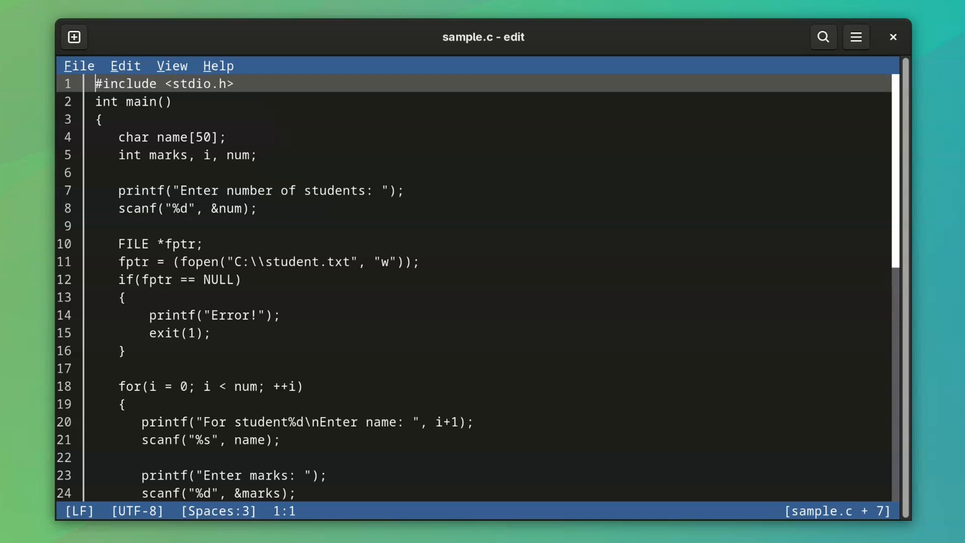
# Quit Microsoft Edit via File > Exit, returning to the terminal prompt.
pyautogui.click(78, 66)
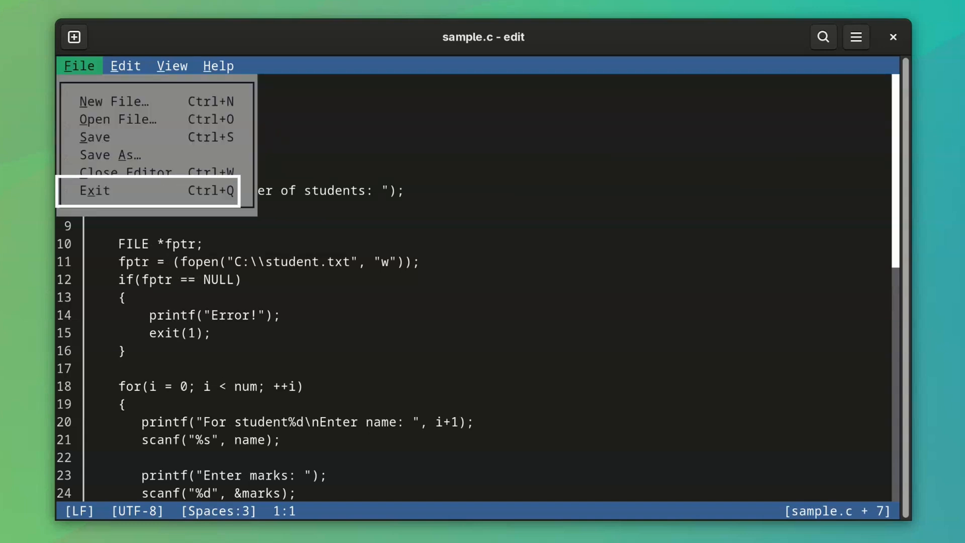
pyautogui.click(94, 190)
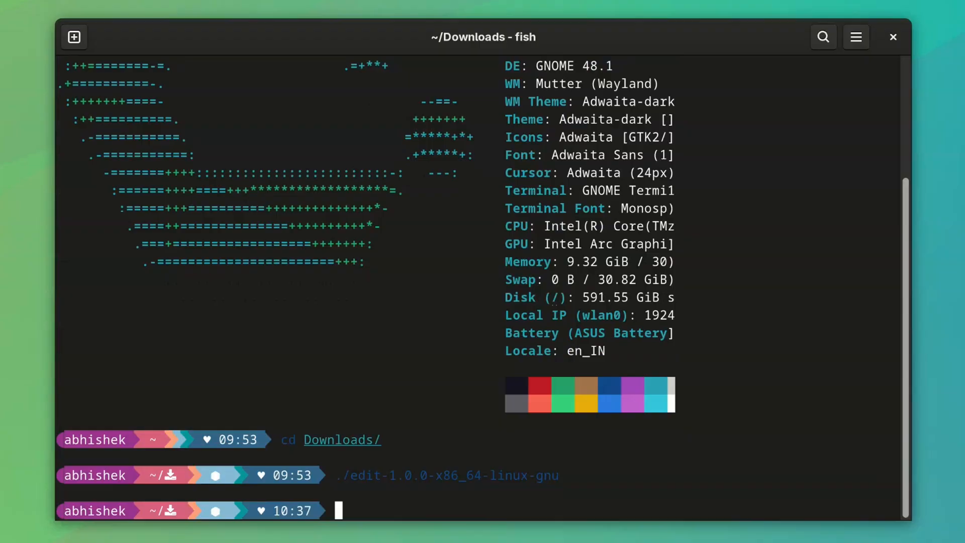
# Select the opening lines of agatha.txt and bring up the Find bar.
pyautogui.press('Return')
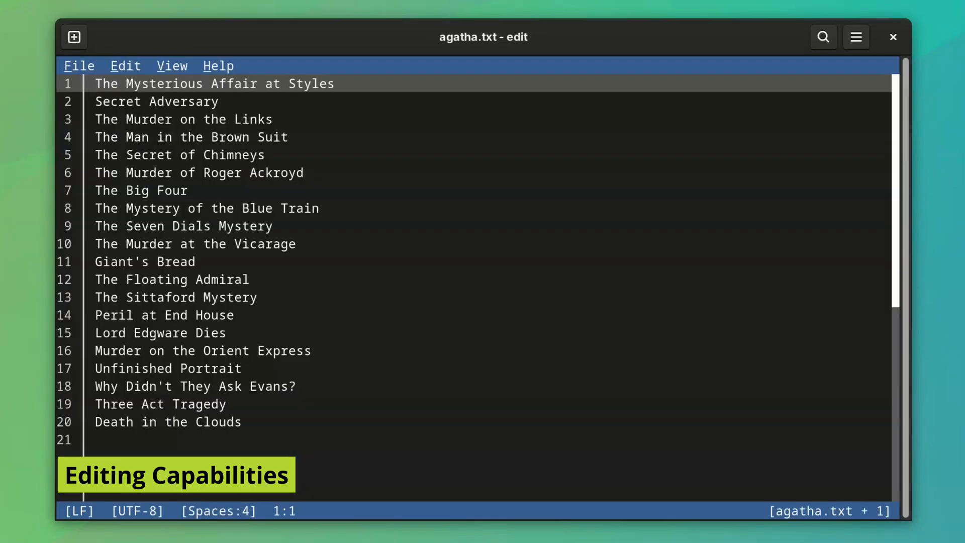
pyautogui.moveTo(97, 84); pyautogui.dragTo(169, 136)
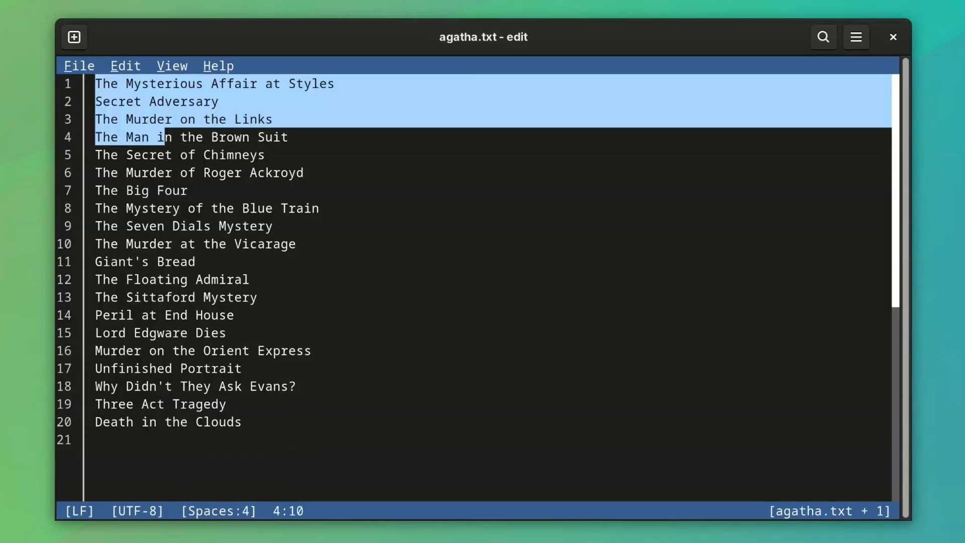
pyautogui.click(179, 155)
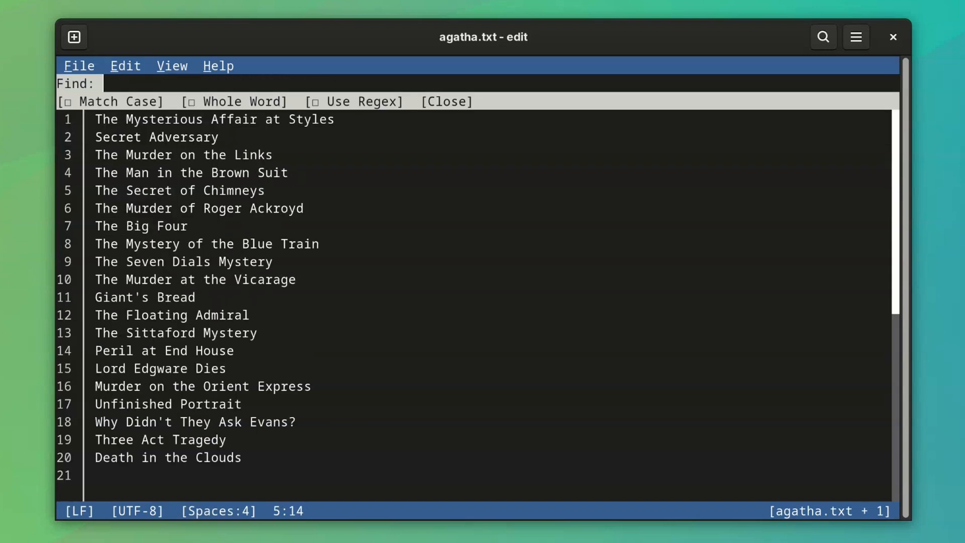
# Replace all occurrences of 'Murder' with 'Marriage' in the title list.
pyautogui.write('Murder')
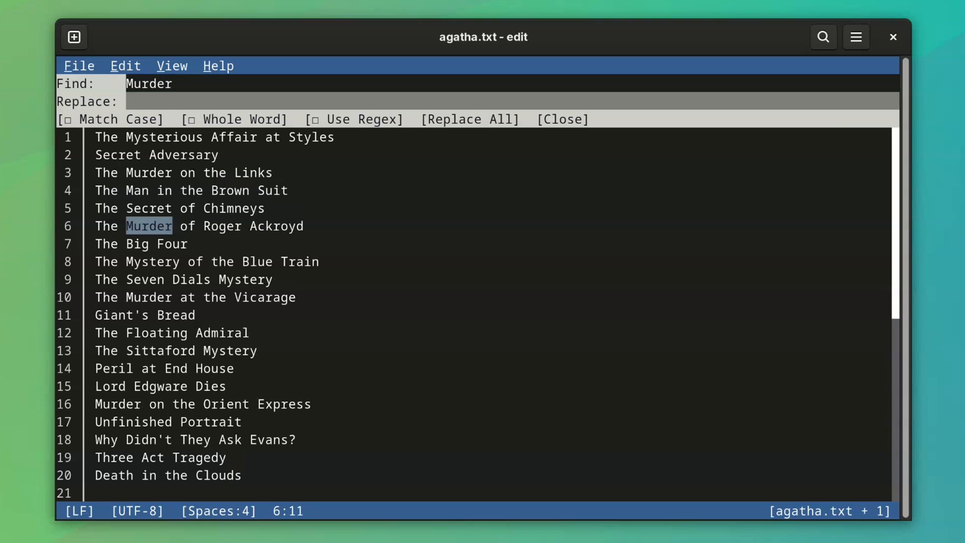
pyautogui.write('Mar')
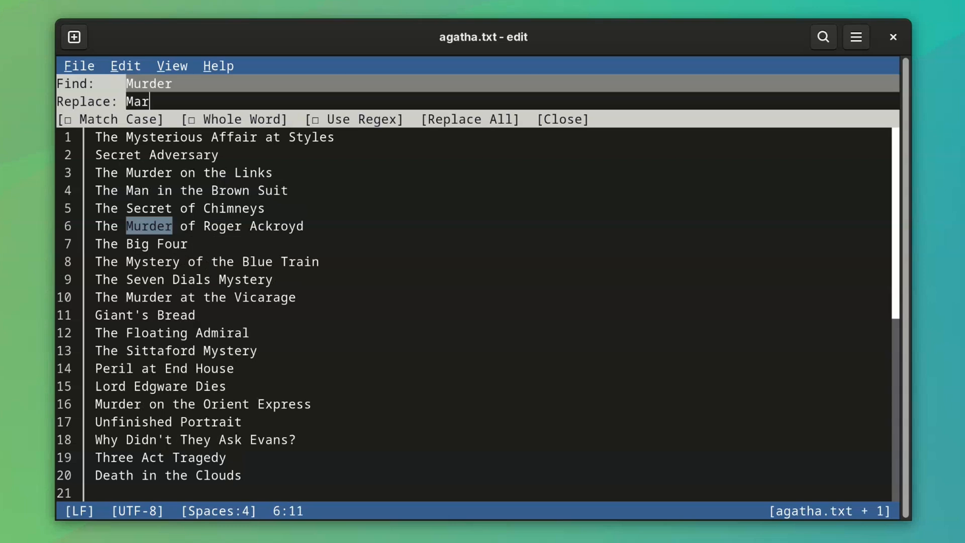
pyautogui.write('riage')
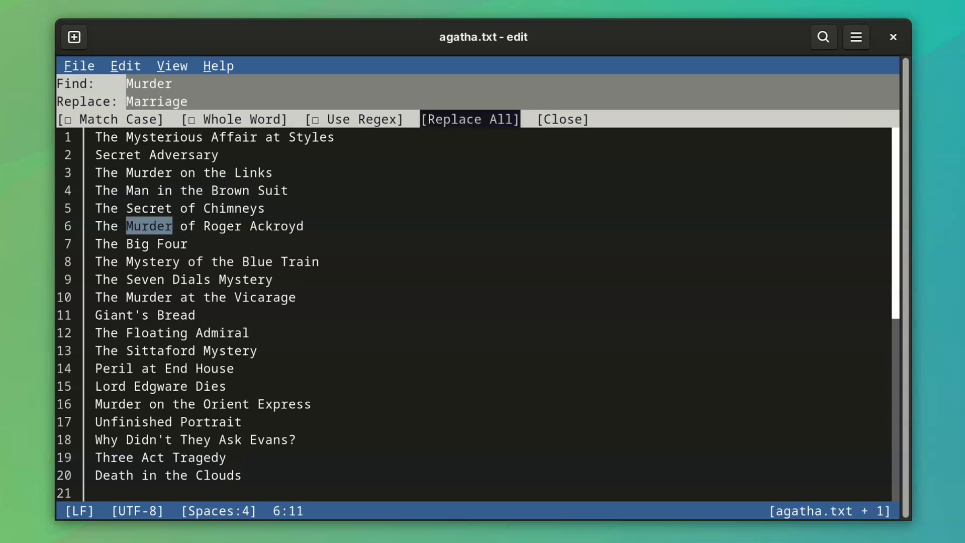
pyautogui.click(469, 119)
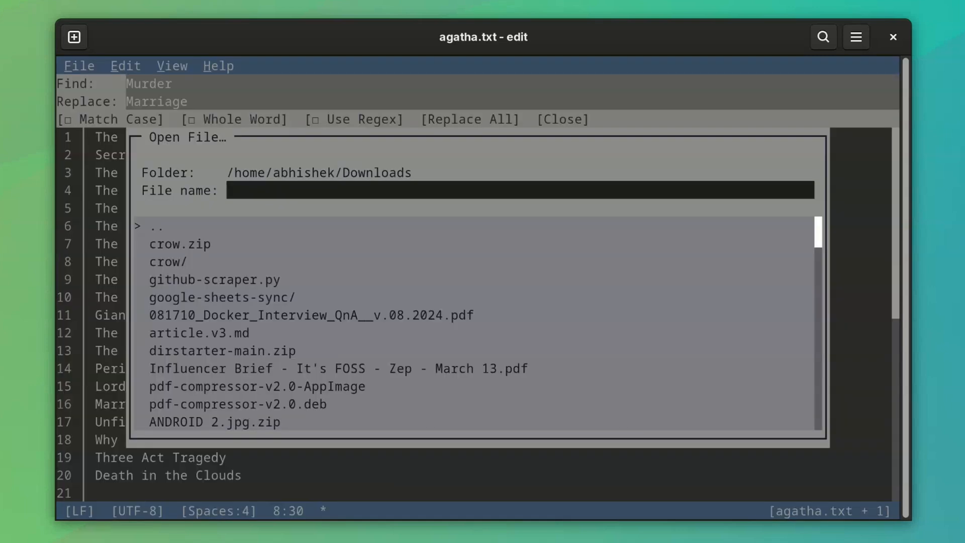
# Open github-scraper.py from the Downloads listing and scroll down through its code.
pyautogui.click(215, 279)
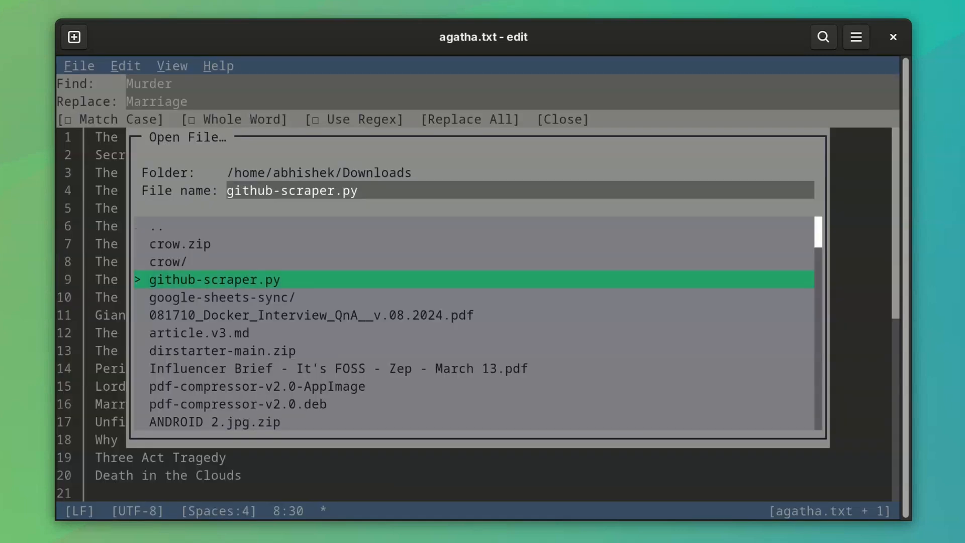
pyautogui.doubleClick(213, 280)
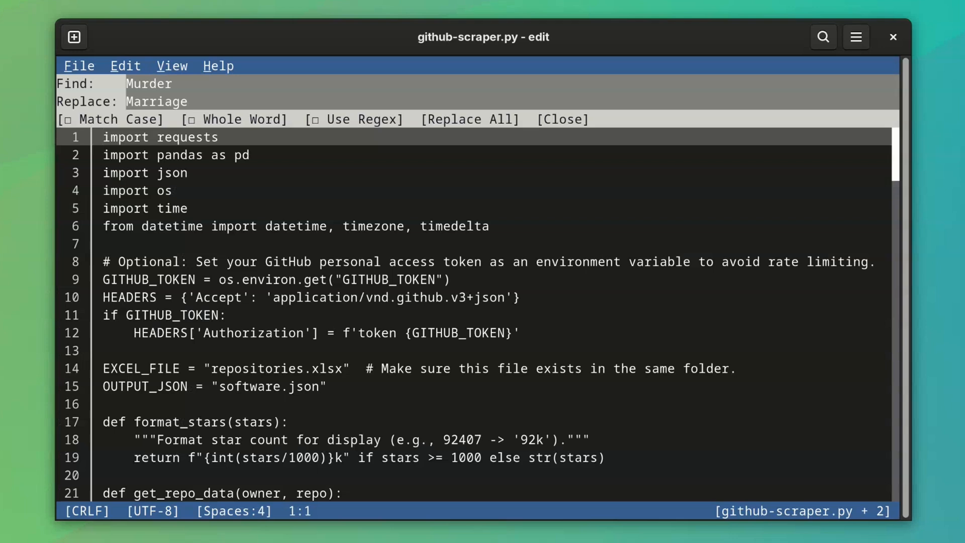
pyautogui.scroll(-3)
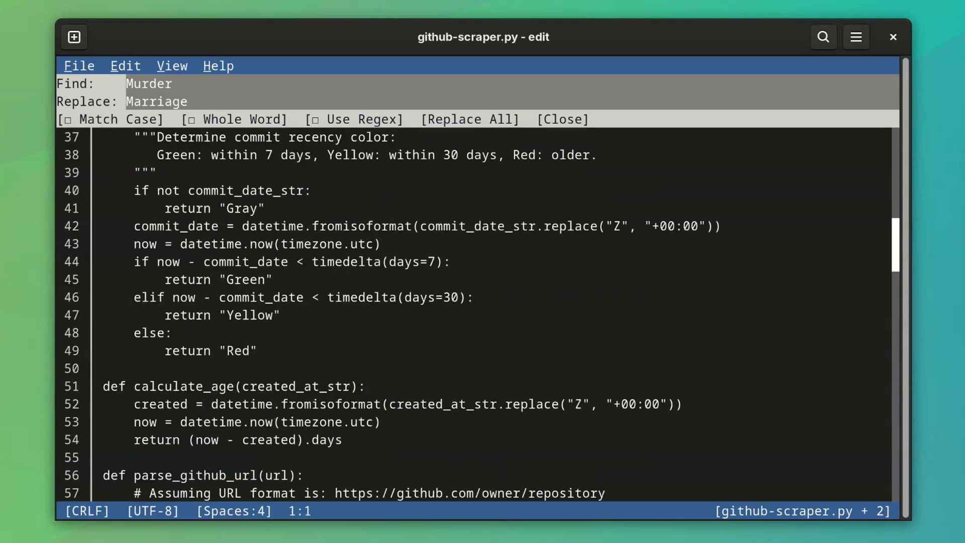
pyautogui.scroll(-3)
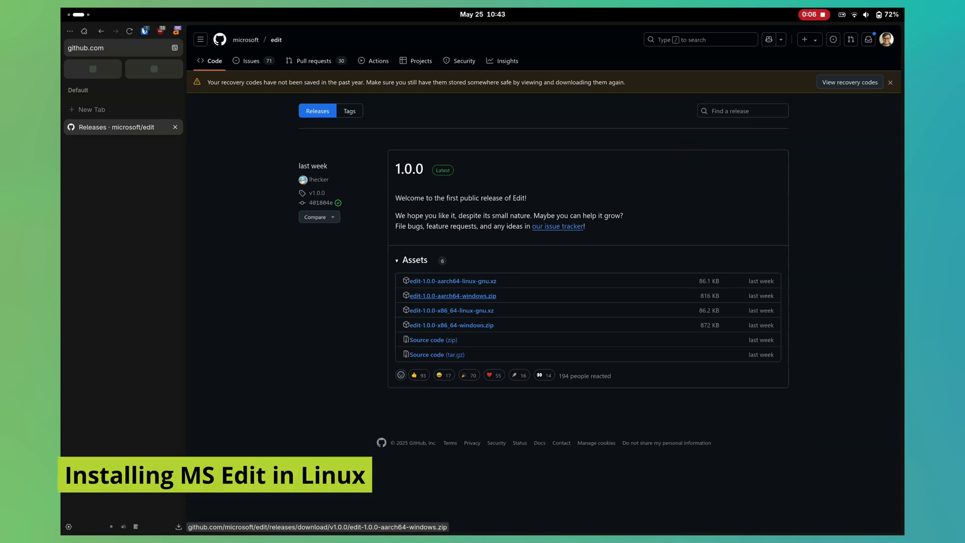
pyautogui.moveTo(451, 310)
pyautogui.write('cd Do')
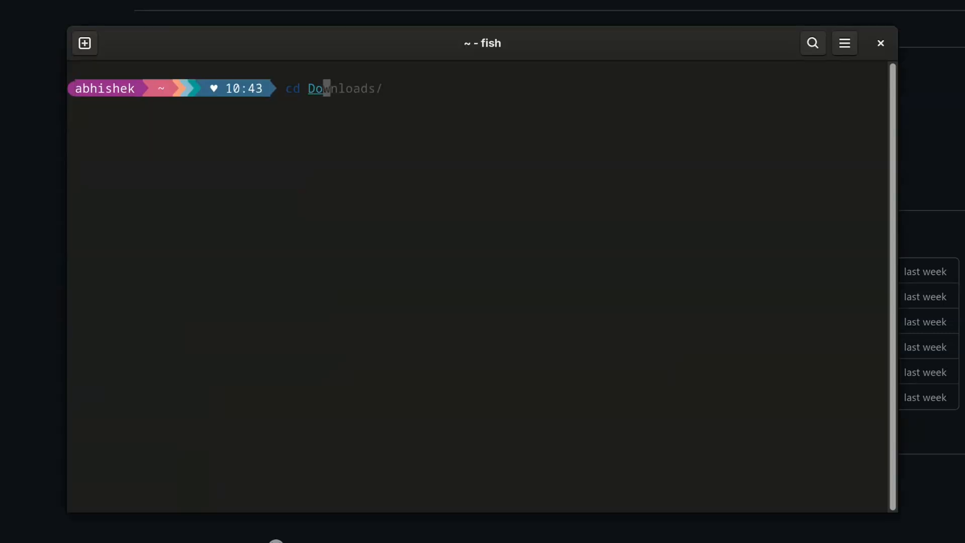
# In Downloads, run xz --decompress on edit-1.0.0-x86_64-linux-gnu.xz and launch the extracted binary.
pyautogui.press('Return')
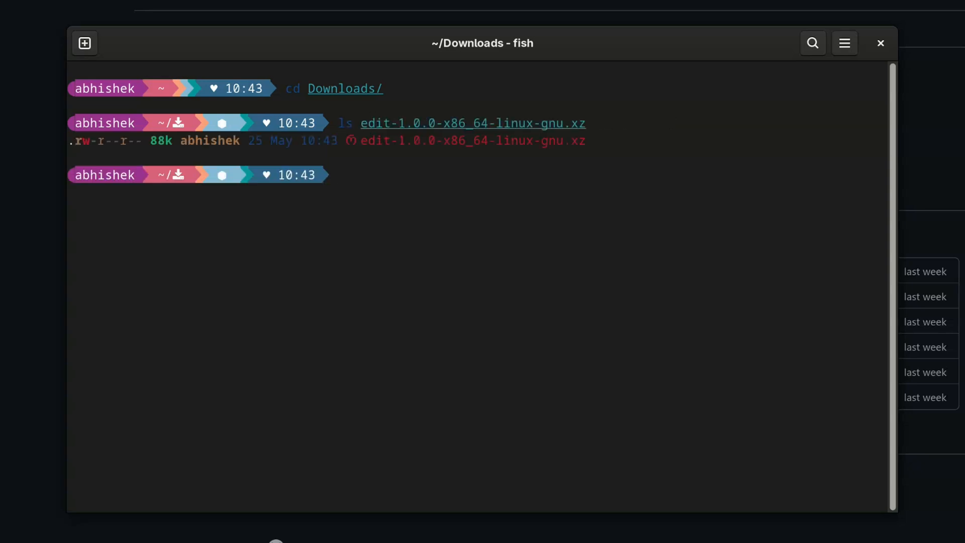
pyautogui.write('xz --decompress edit-1.0.0-x86_64-linux-gnu.xz')
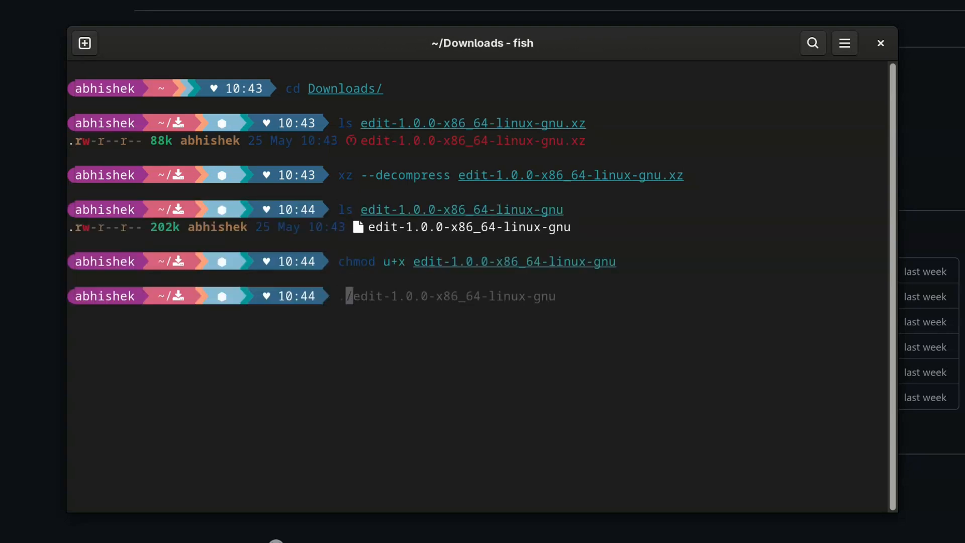
pyautogui.press('Return')
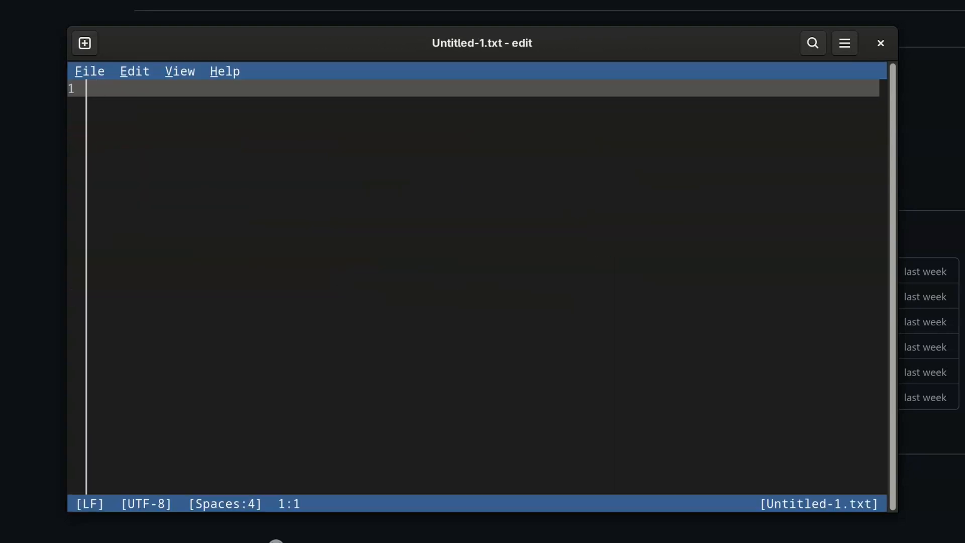
pyautogui.click(224, 71)
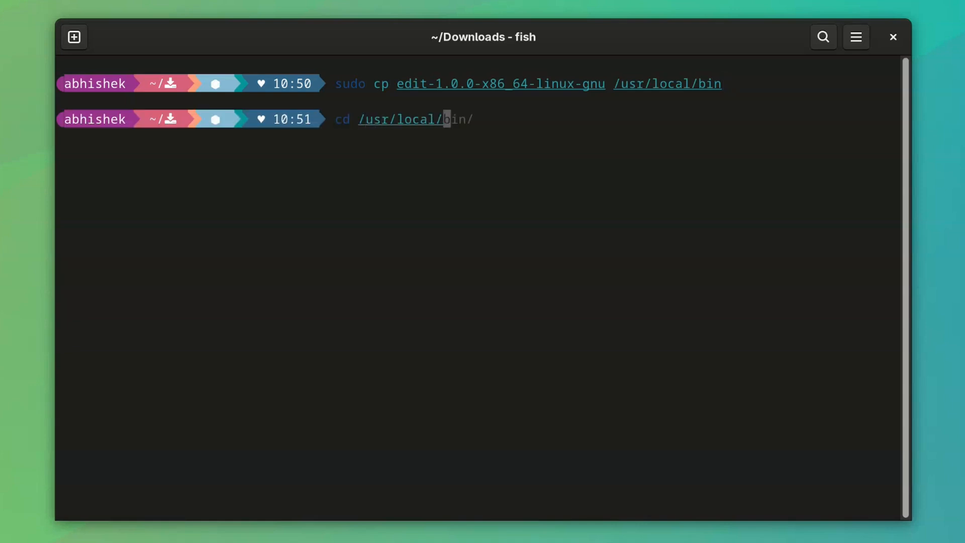
# Run cd /usr/local/bin/ to move into the folder holding the copied edit binary.
pyautogui.press('Return')
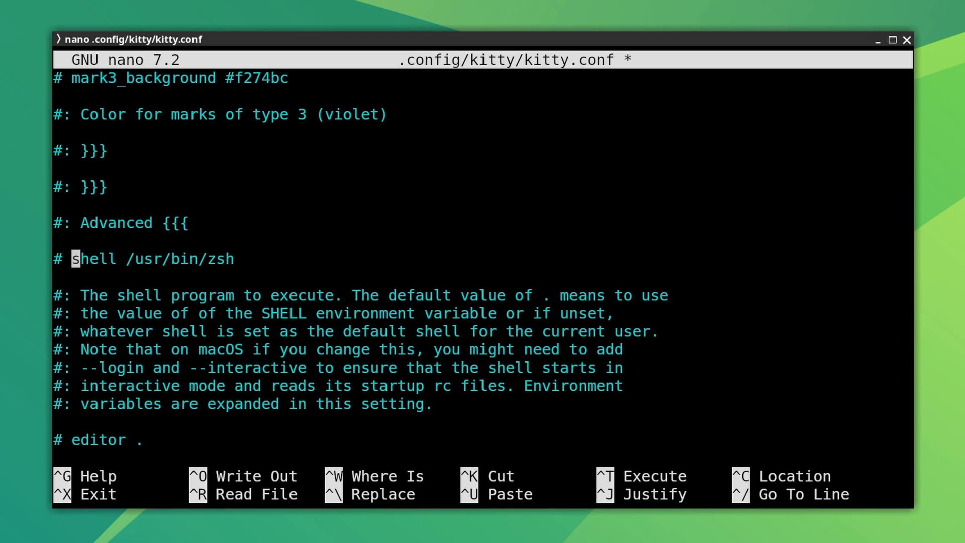
# Exit nano with Ctrl+X, leaving the kitty.conf shell and editor settings.
pyautogui.press('ctrl+x')
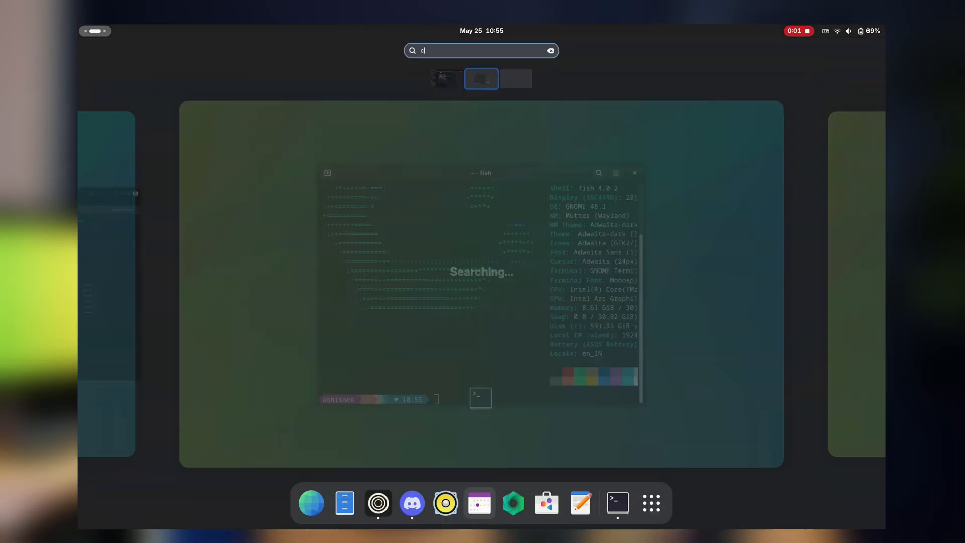
# Search the overview for 'code' and launch Visual Studio Code from the results.
pyautogui.write('ode')
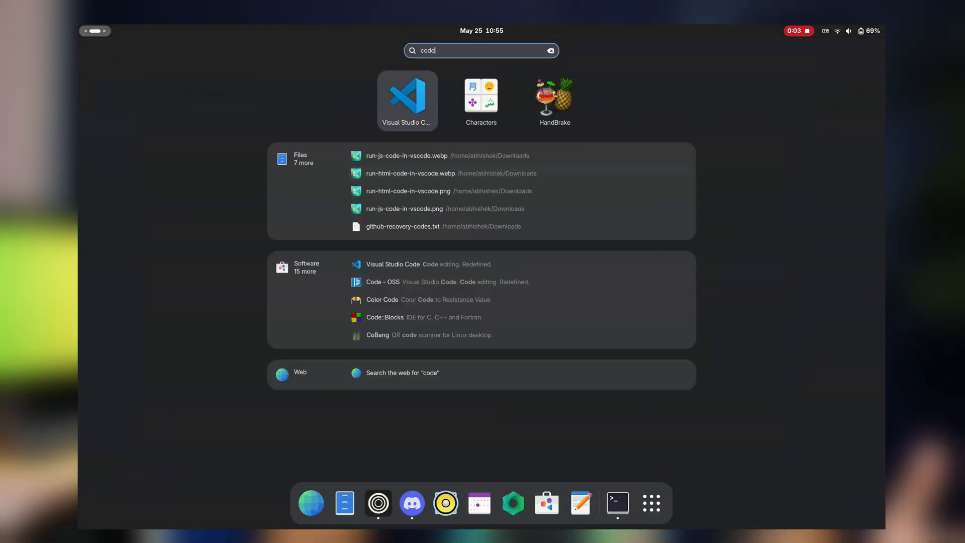
pyautogui.click(407, 98)
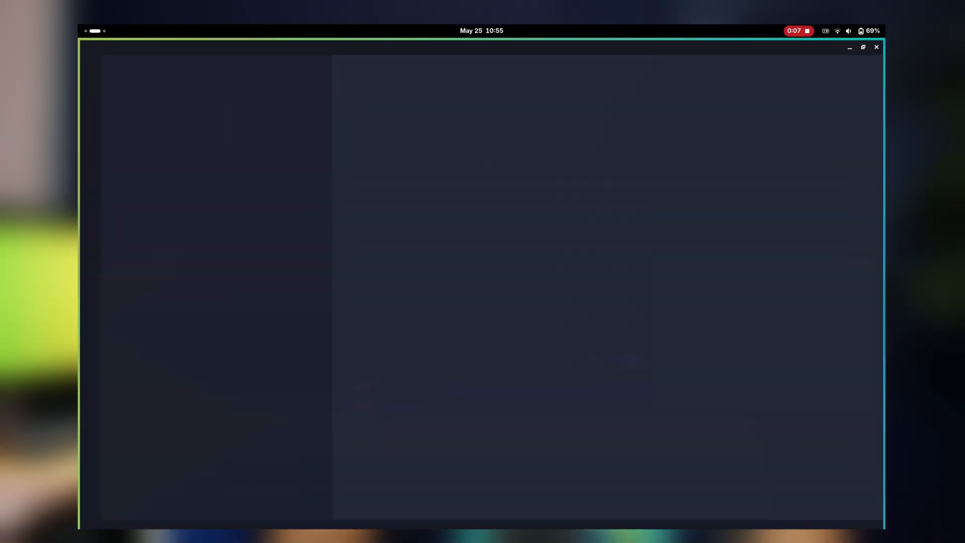